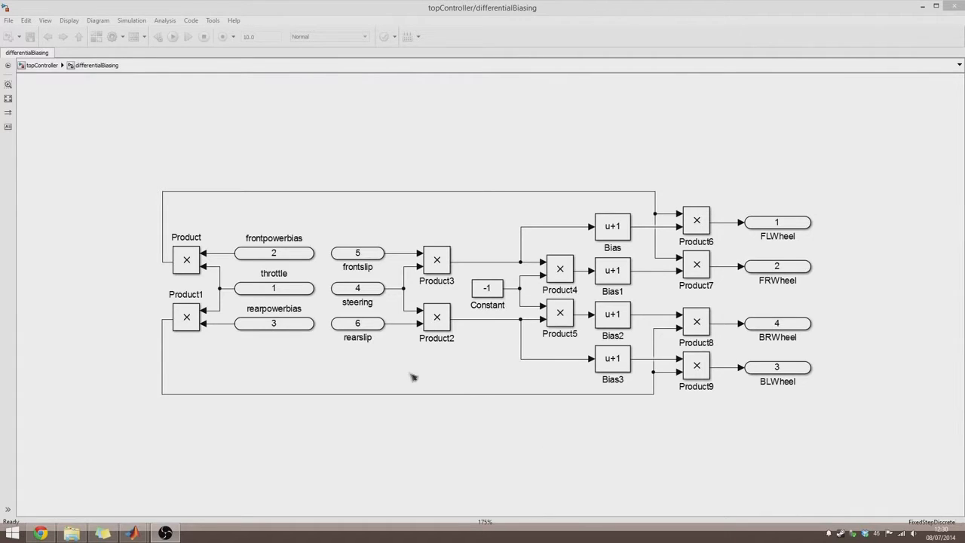
{"action": "mouse_move", "coordinate": [359, 376]}
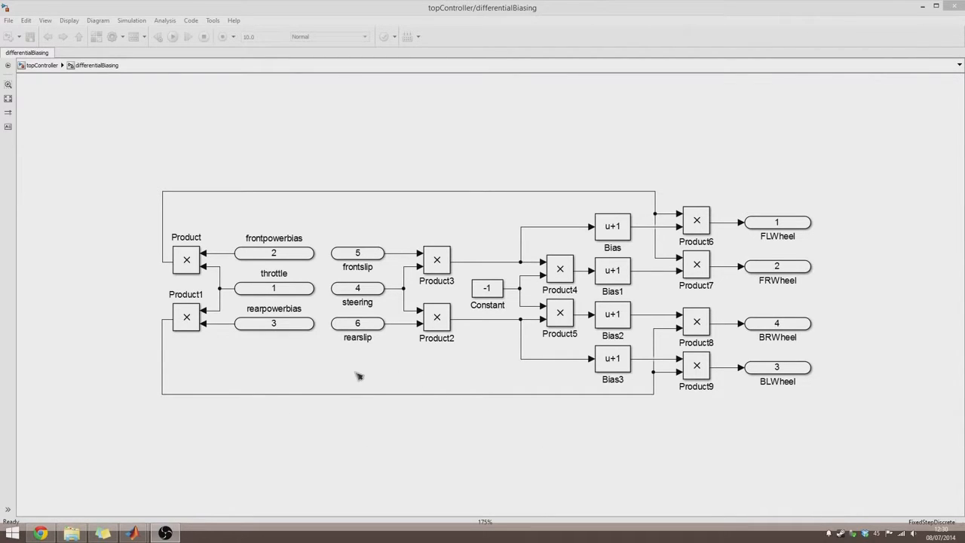
{"action": "mouse_move", "coordinate": [364, 392]}
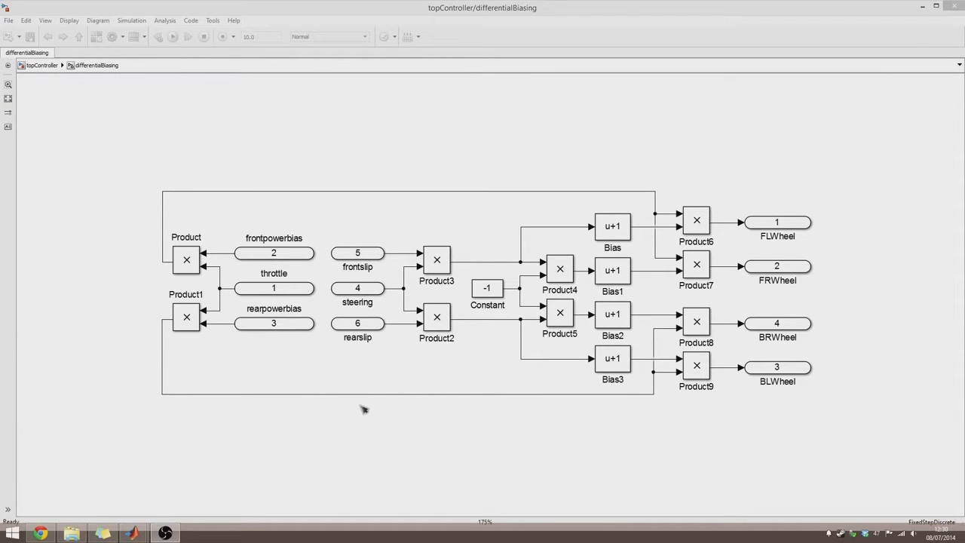
{"action": "mouse_move", "coordinate": [312, 312]}
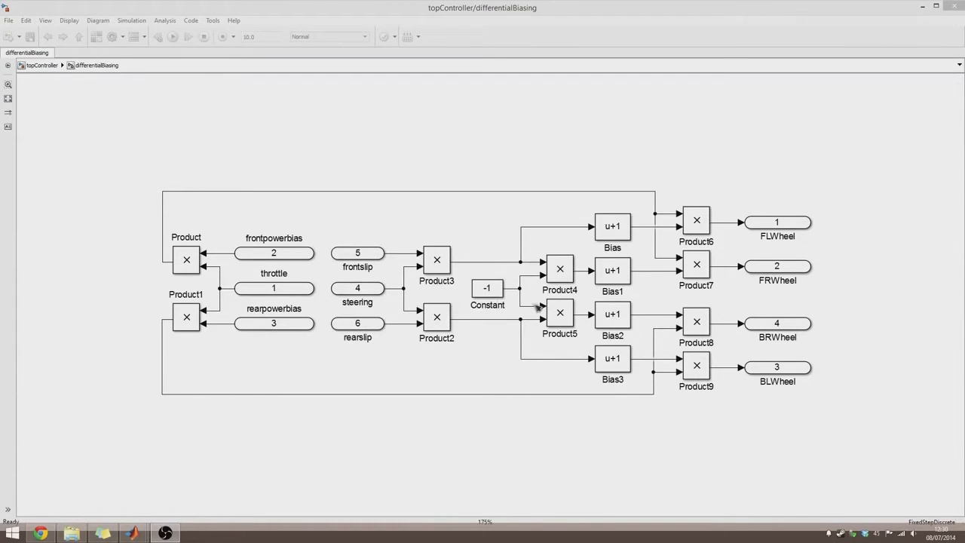
{"action": "mouse_move", "coordinate": [760, 311]}
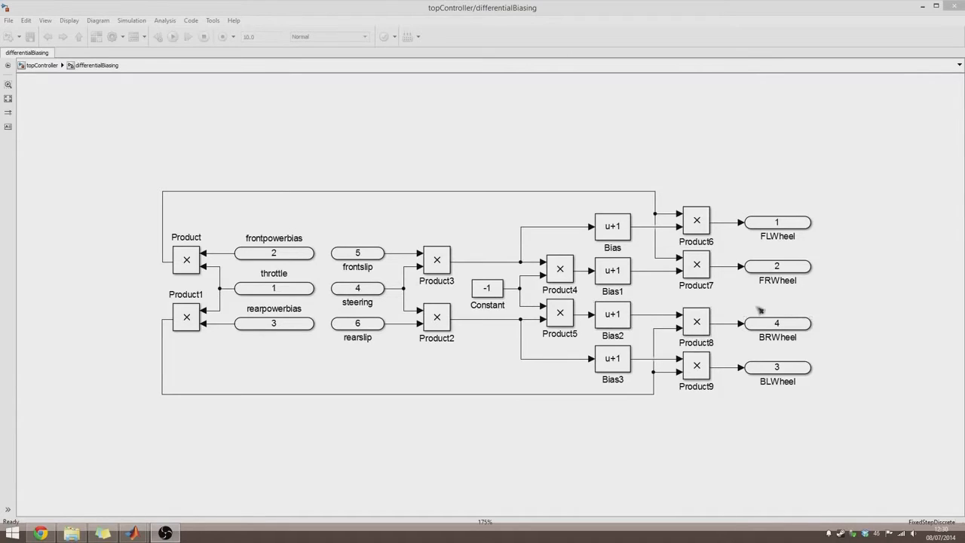
{"action": "mouse_move", "coordinate": [776, 315]}
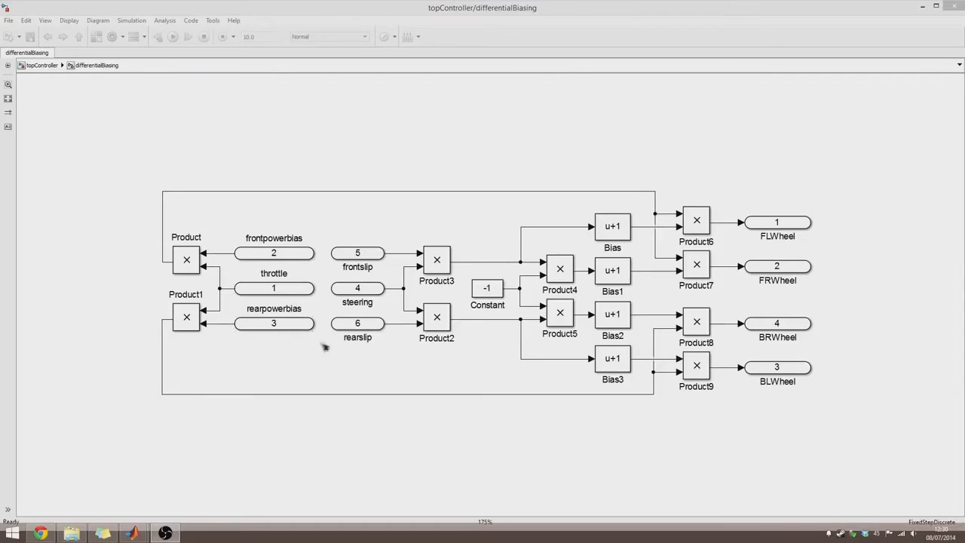
Leave the subsystem view and go back up to the topController model level.
{"action": "left_click", "coordinate": [357, 253]}
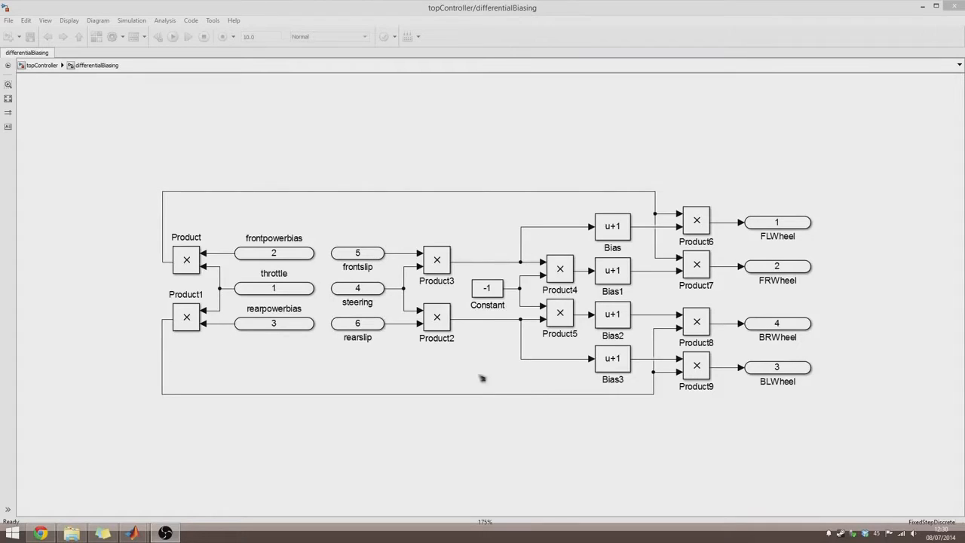
{"action": "mouse_move", "coordinate": [425, 199]}
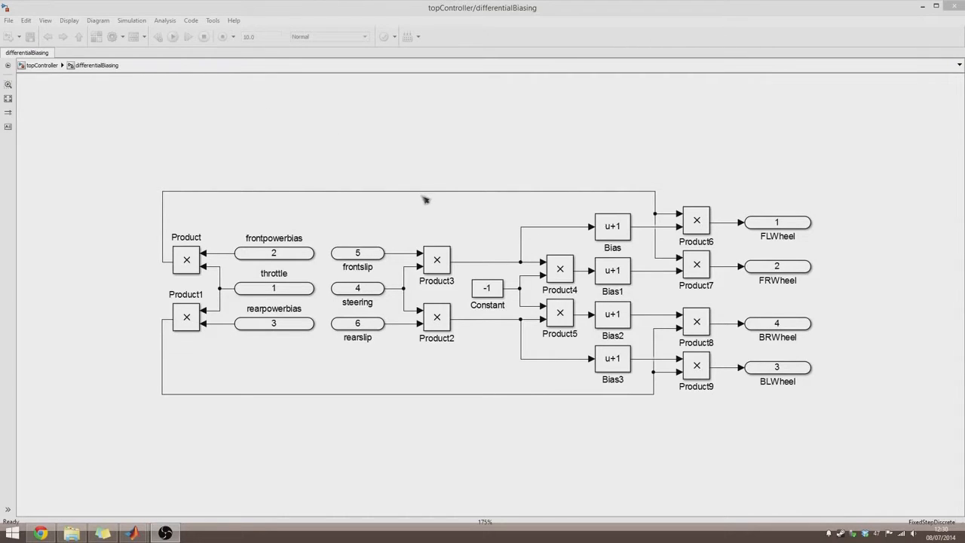
{"action": "mouse_move", "coordinate": [399, 227]}
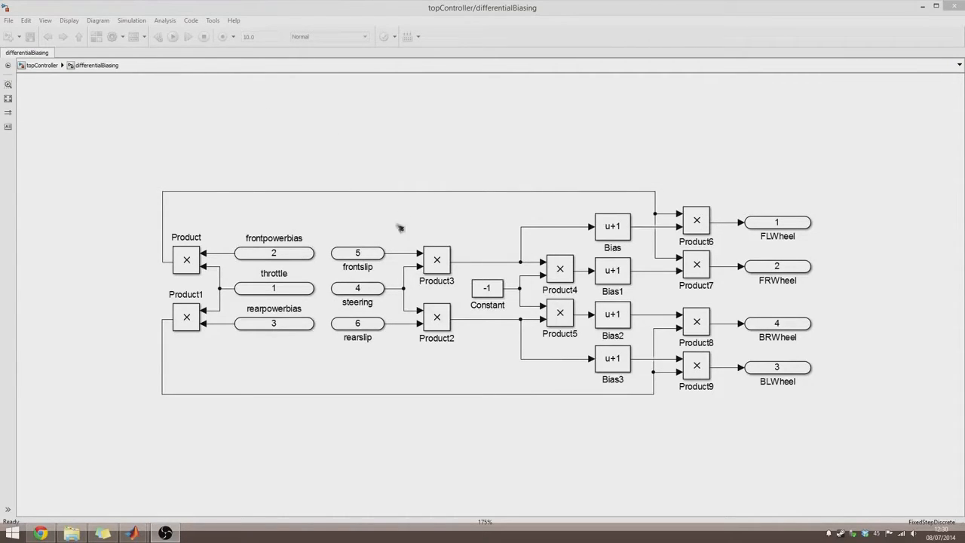
{"action": "mouse_move", "coordinate": [391, 167]}
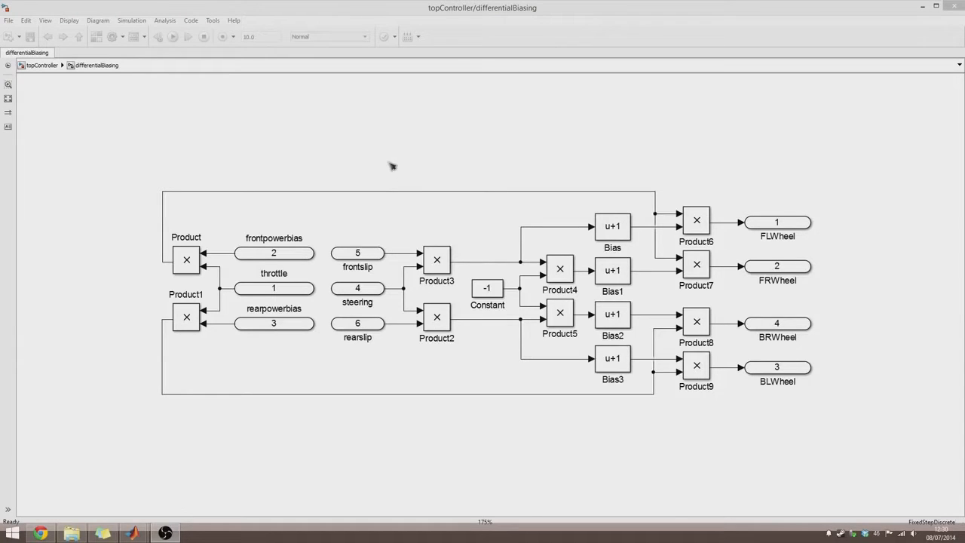
{"action": "mouse_move", "coordinate": [387, 130]}
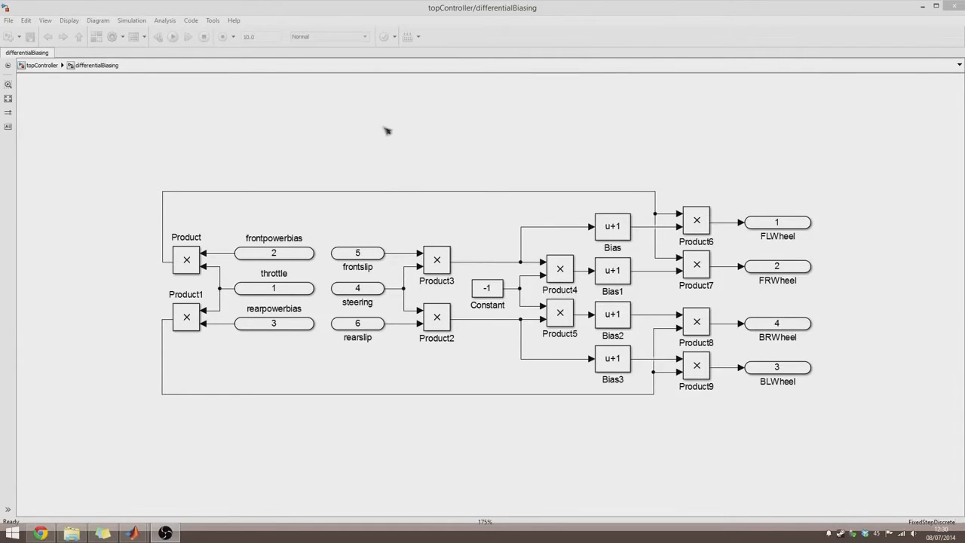
{"action": "mouse_move", "coordinate": [392, 276]}
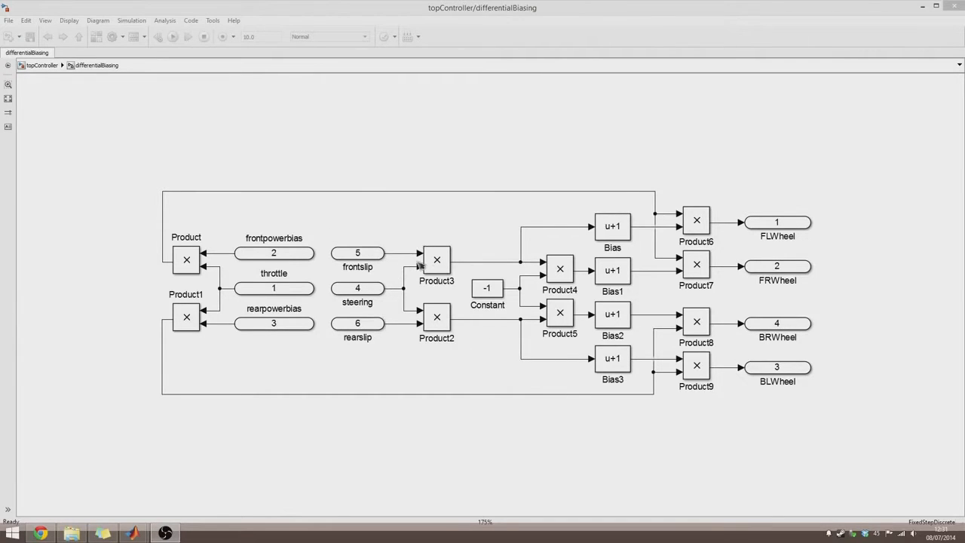
{"action": "left_click", "coordinate": [41, 64]}
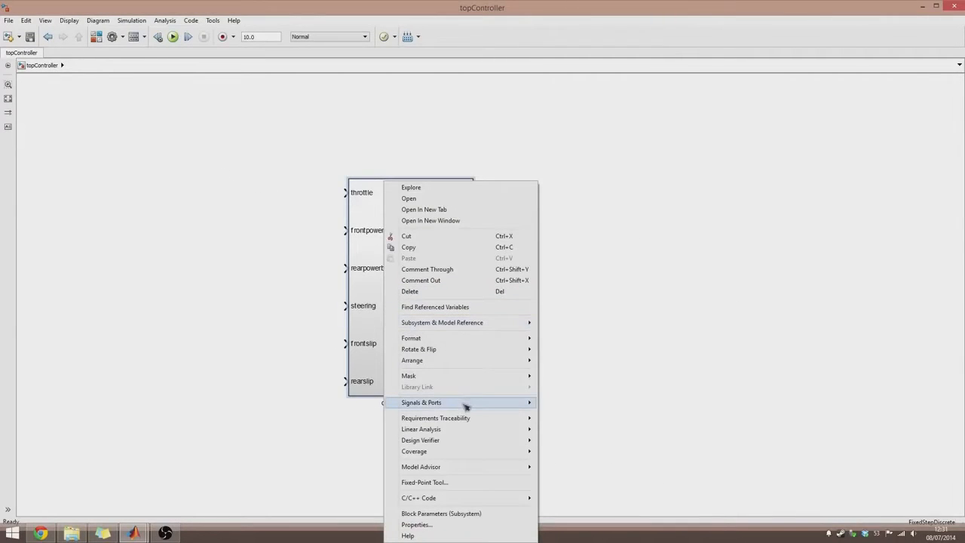
{"action": "mouse_move", "coordinate": [418, 497]}
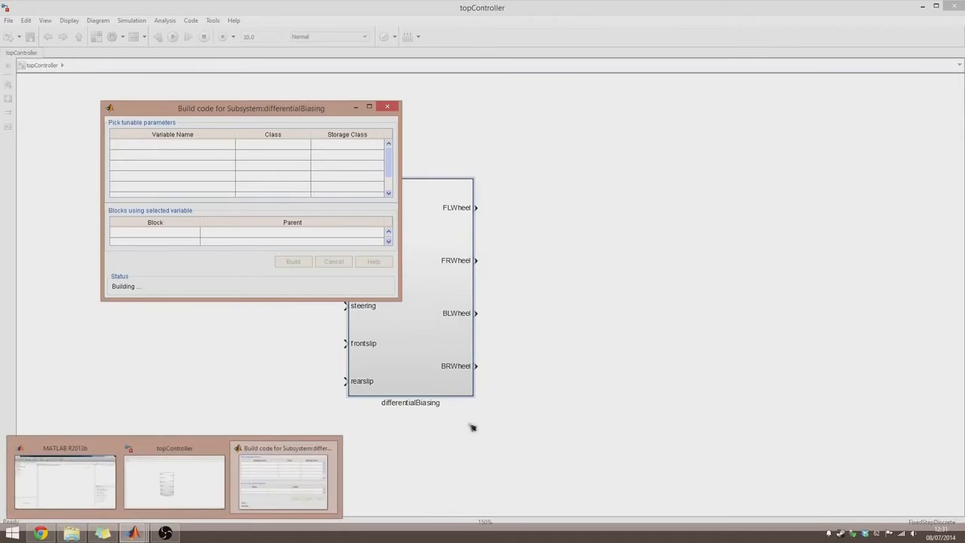
{"action": "mouse_move", "coordinate": [414, 460]}
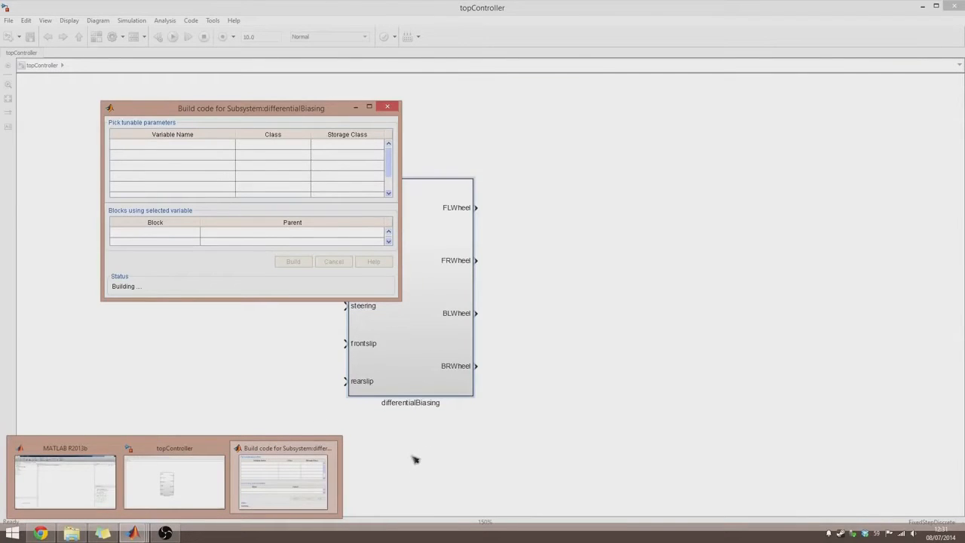
{"action": "mouse_move", "coordinate": [403, 478]}
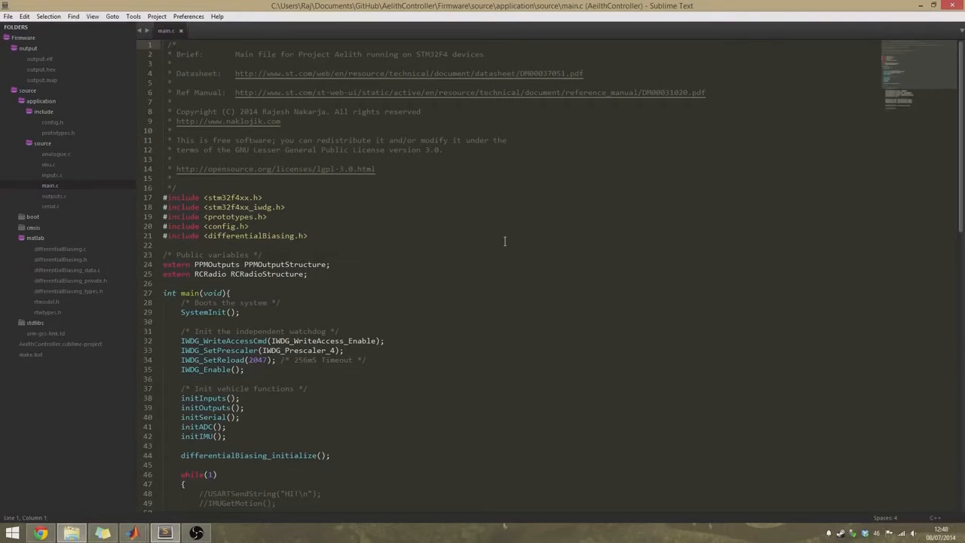
{"action": "mouse_move", "coordinate": [495, 370]}
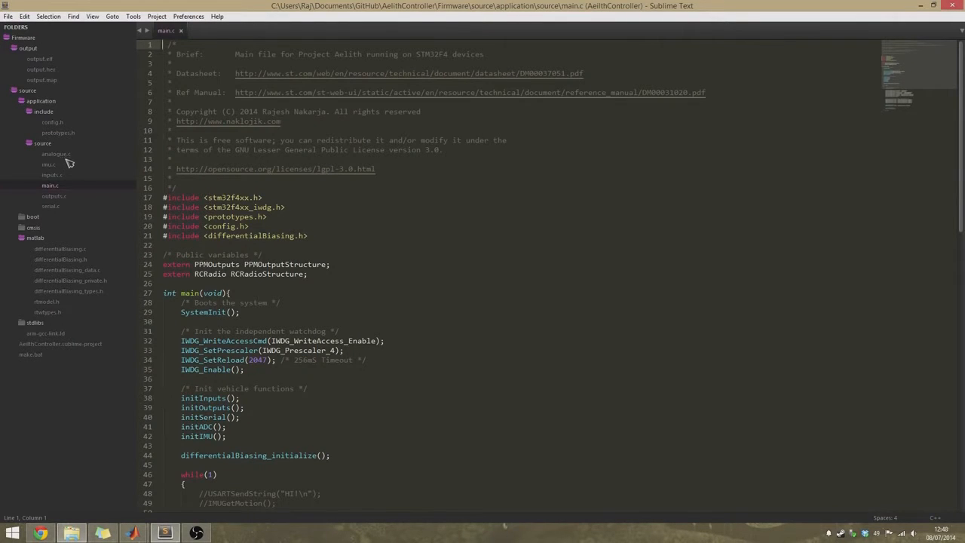
{"action": "left_click", "coordinate": [48, 164]}
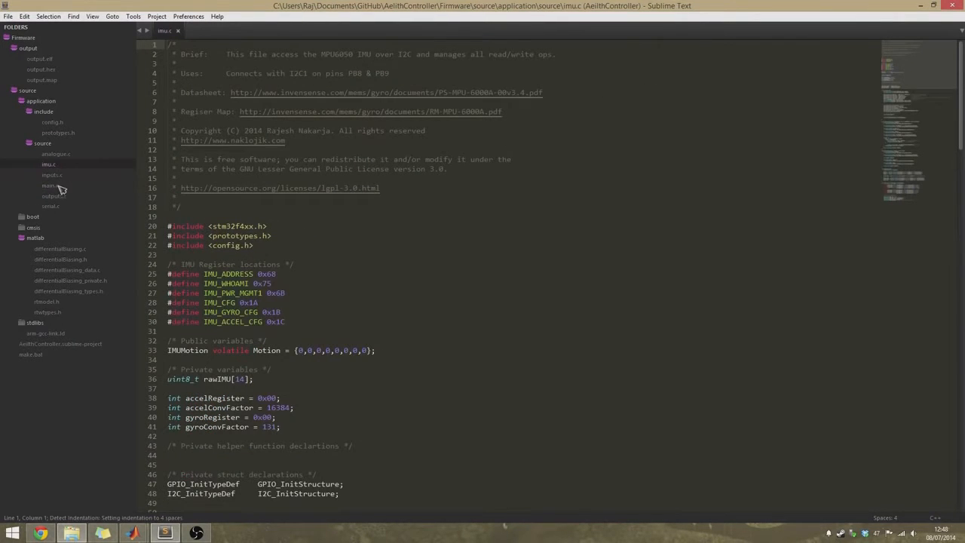
{"action": "left_click", "coordinate": [51, 174]}
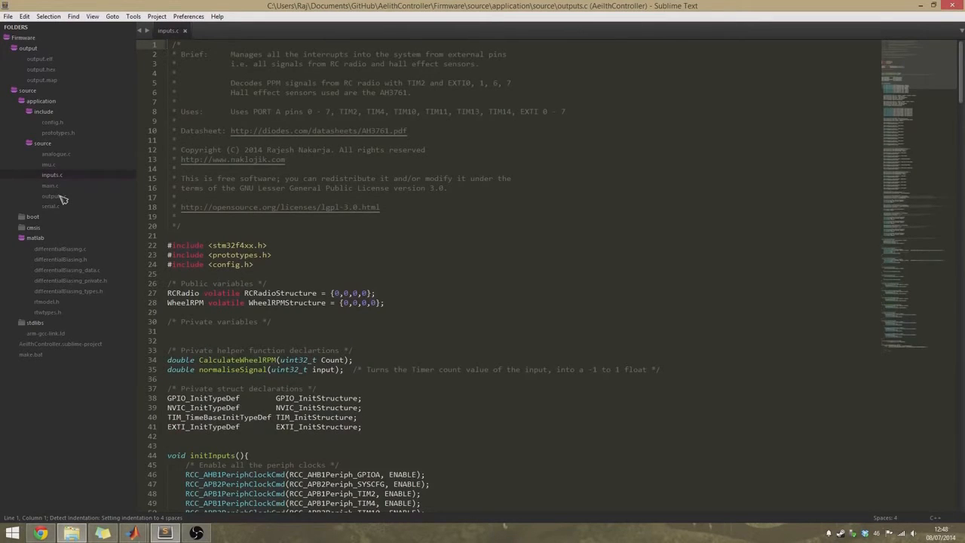
{"action": "left_click", "coordinate": [53, 195]}
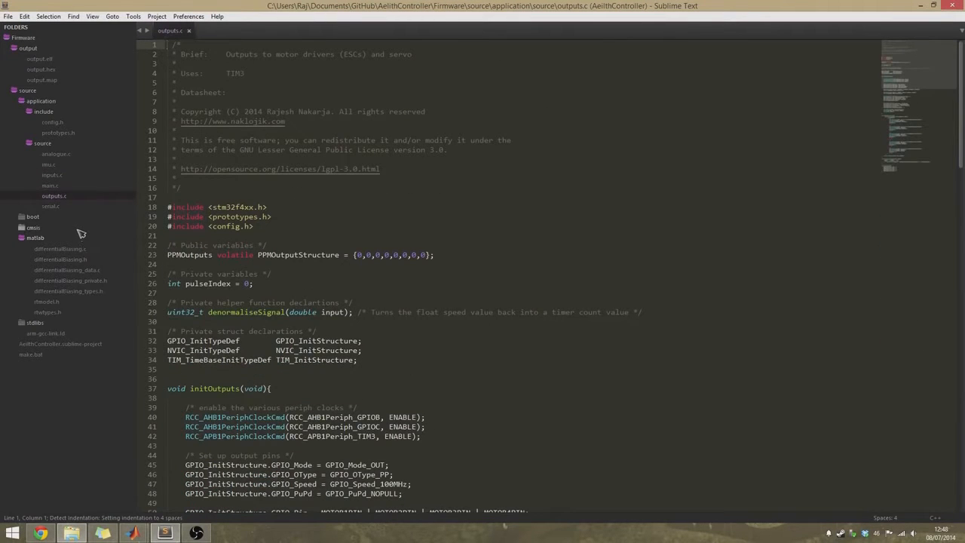
{"action": "left_click", "coordinate": [60, 248]}
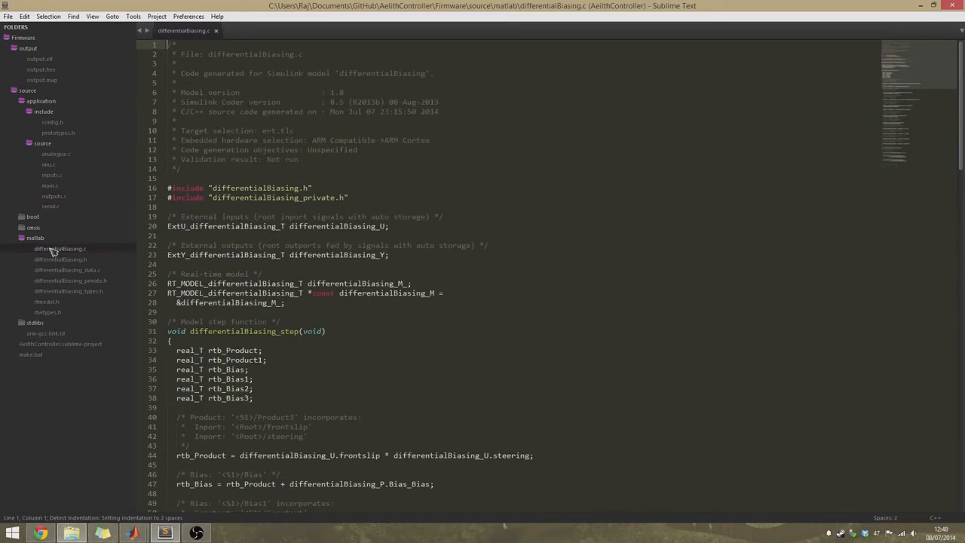
{"action": "left_click", "coordinate": [60, 259]}
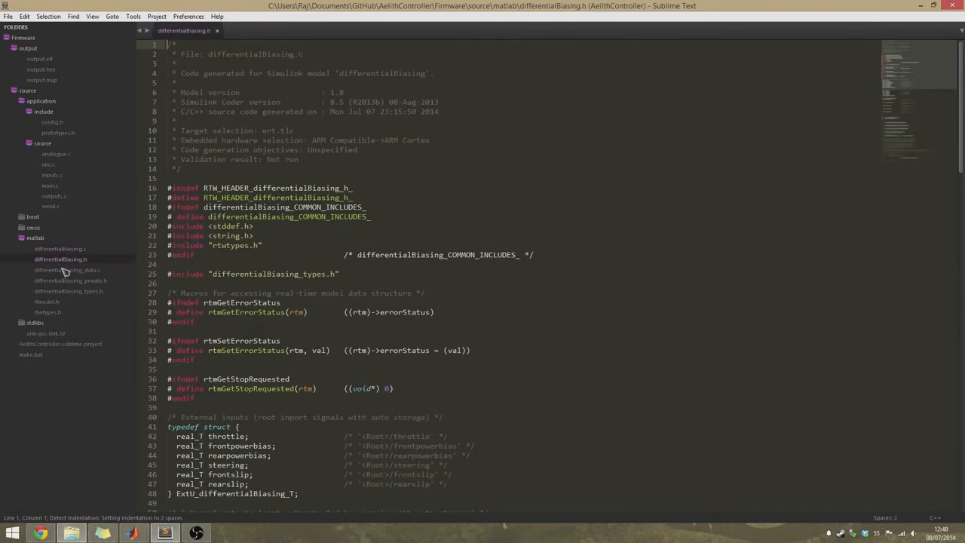
{"action": "left_click", "coordinate": [68, 291]}
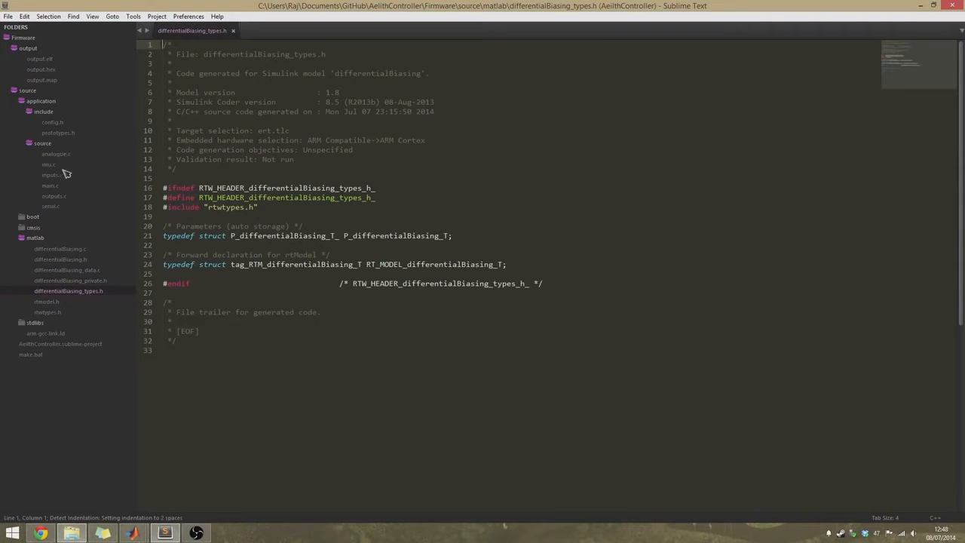
{"action": "left_click", "coordinate": [49, 185]}
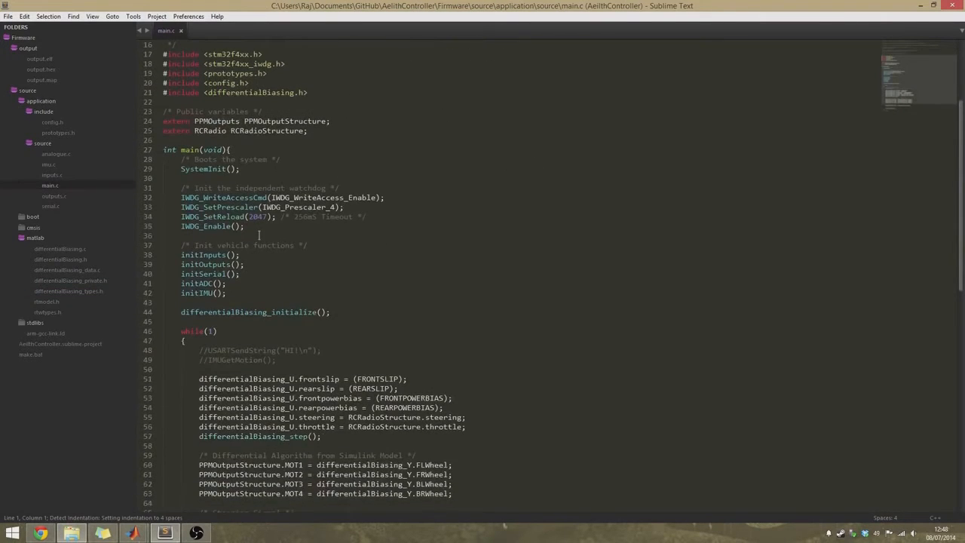
{"action": "scroll", "scroll_direction": "down", "scroll_amount": 3}
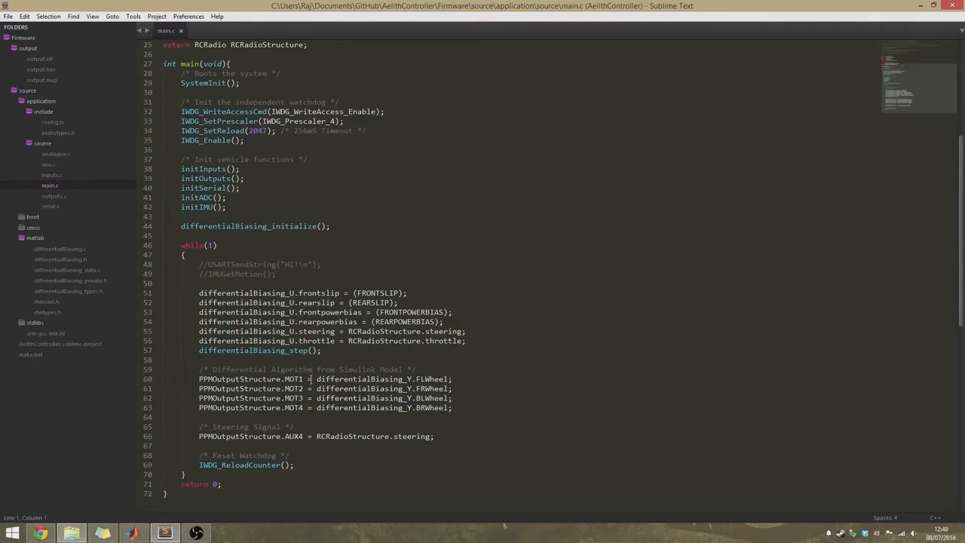
{"action": "mouse_move", "coordinate": [337, 393]}
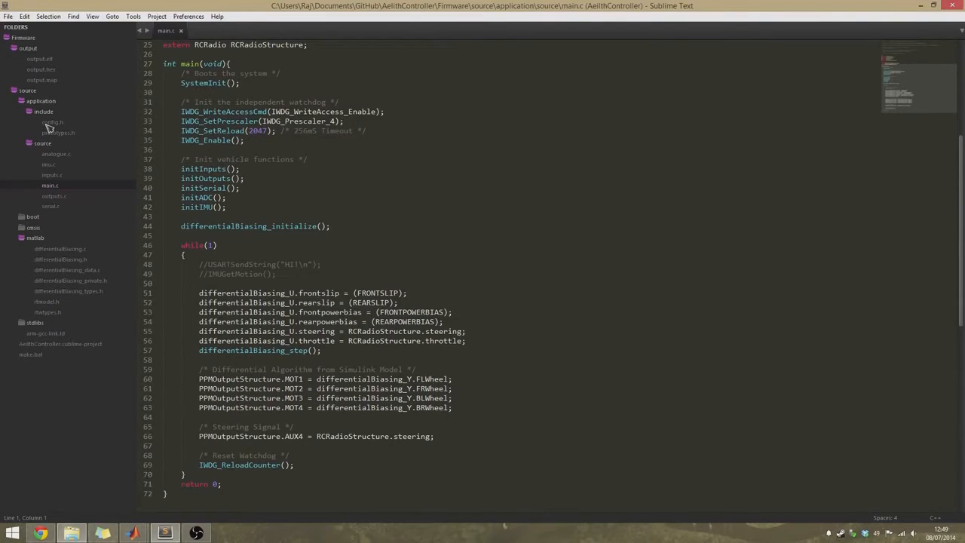
Open config.h from the include folder and scroll to the control-related bias and slip defines.
{"action": "left_click", "coordinate": [53, 122]}
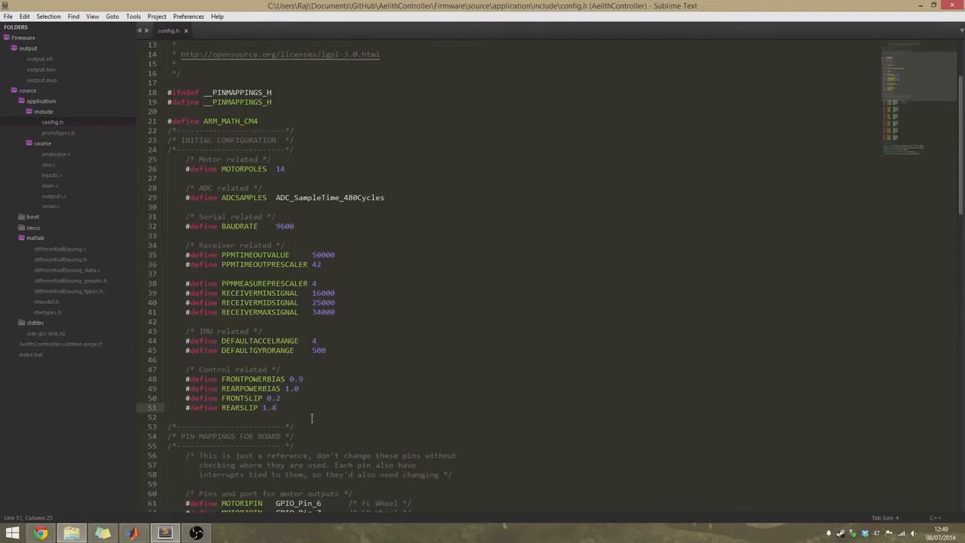
{"action": "scroll", "scroll_direction": "down", "scroll_amount": 3}
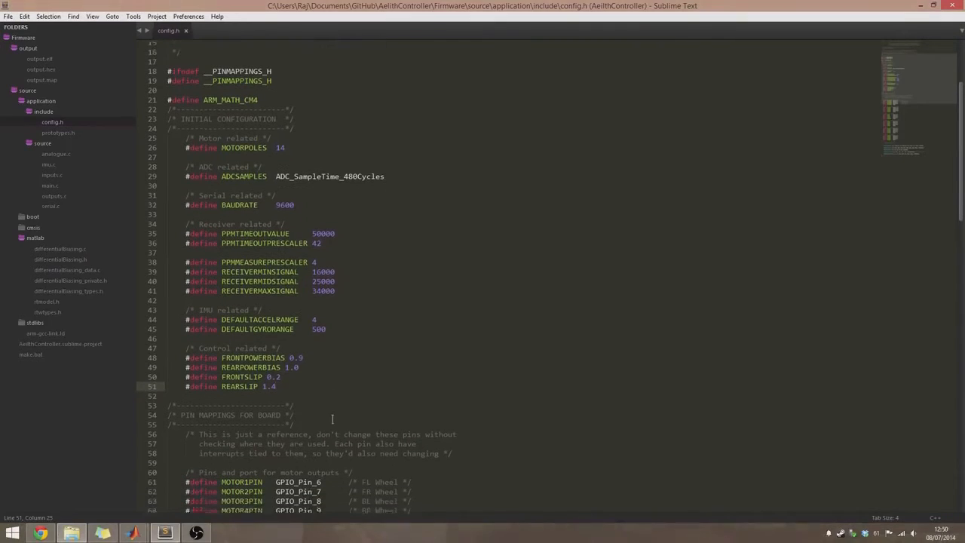
{"action": "scroll", "scroll_direction": "down", "scroll_amount": 3}
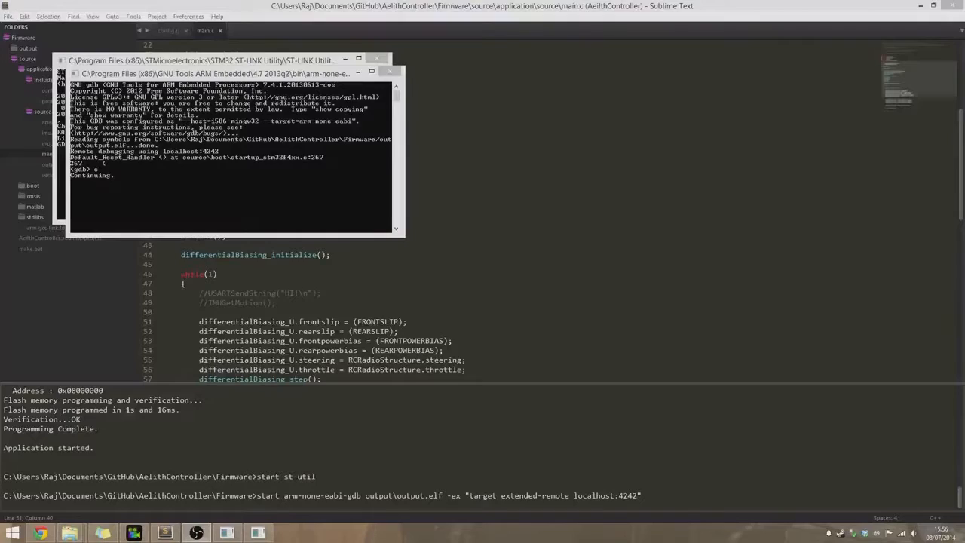
{"action": "mouse_move", "coordinate": [15, 303]}
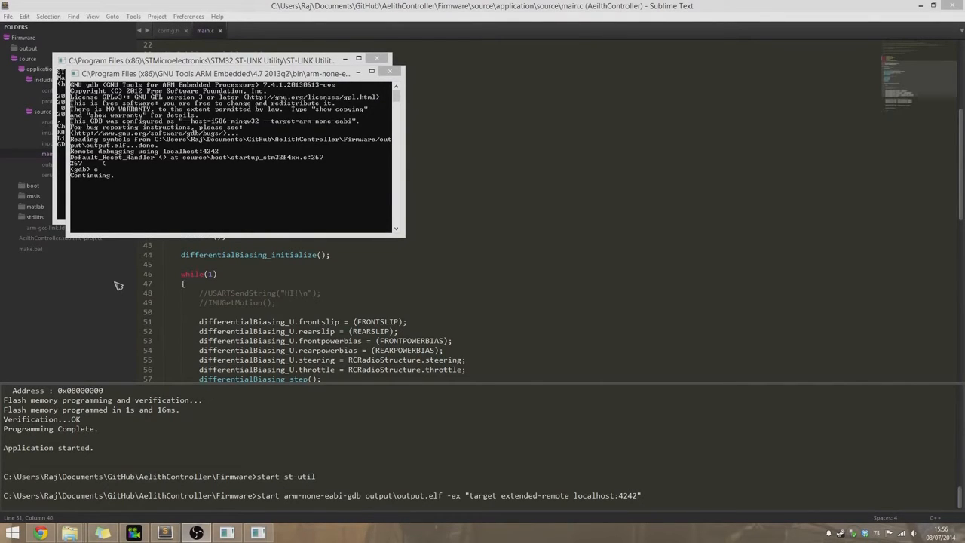
{"action": "mouse_move", "coordinate": [197, 219]}
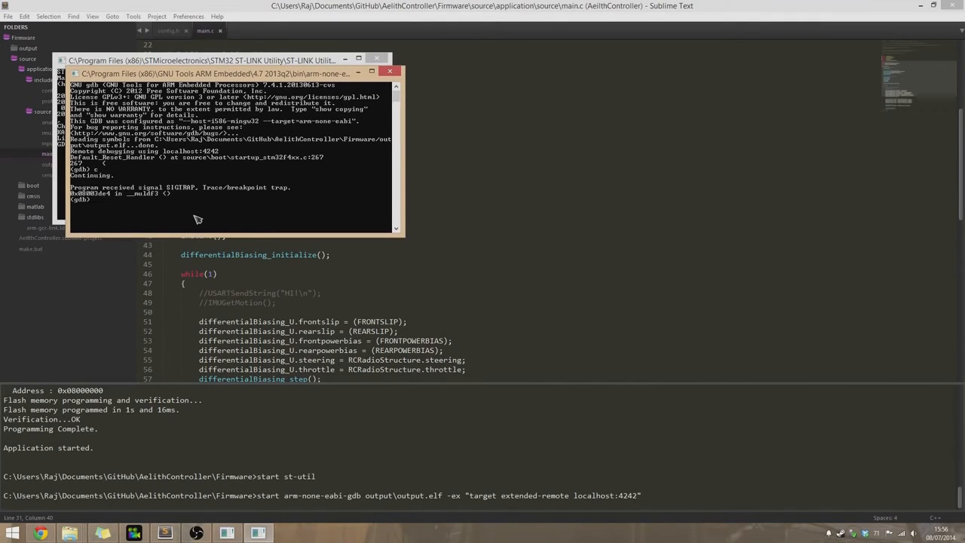
Print RCRadioStructure, WheelRPMStructure and then PPMOutput in GDB to read live values.
{"action": "type", "text": "print R"}
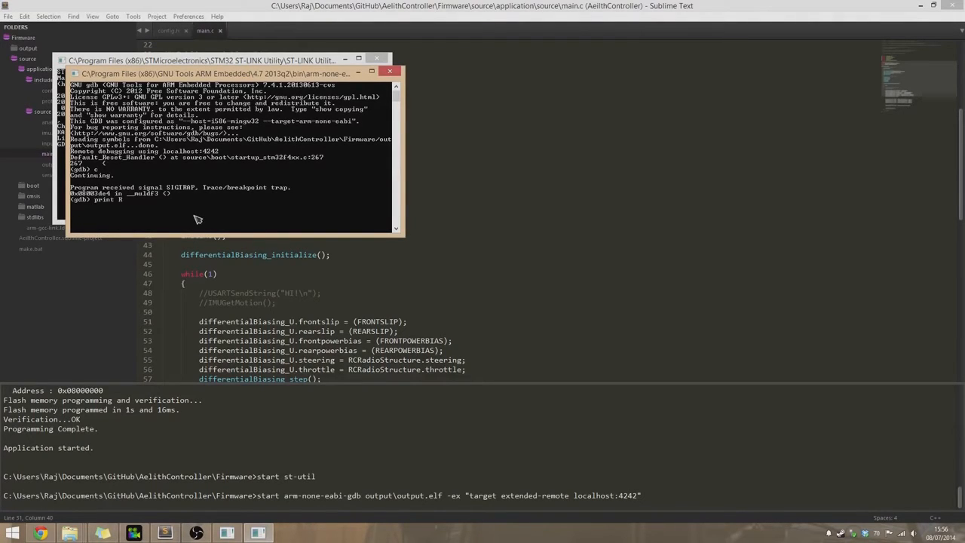
{"action": "type", "text": "CRadioStructure"}
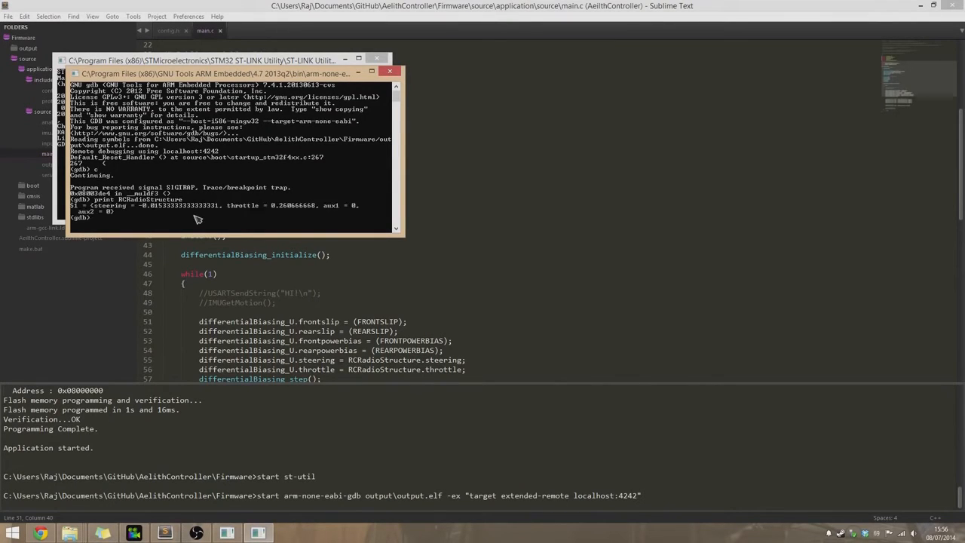
{"action": "mouse_move", "coordinate": [213, 213]}
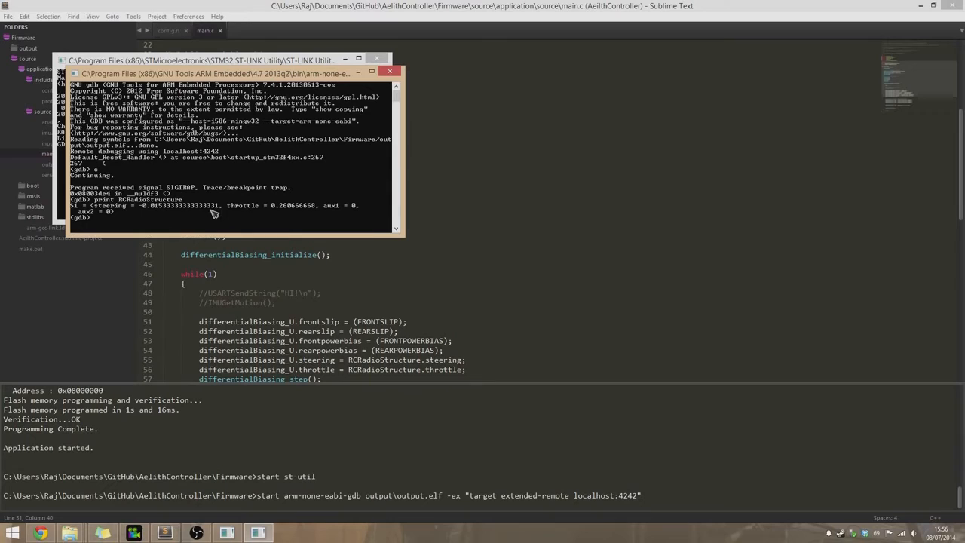
{"action": "mouse_move", "coordinate": [277, 221]}
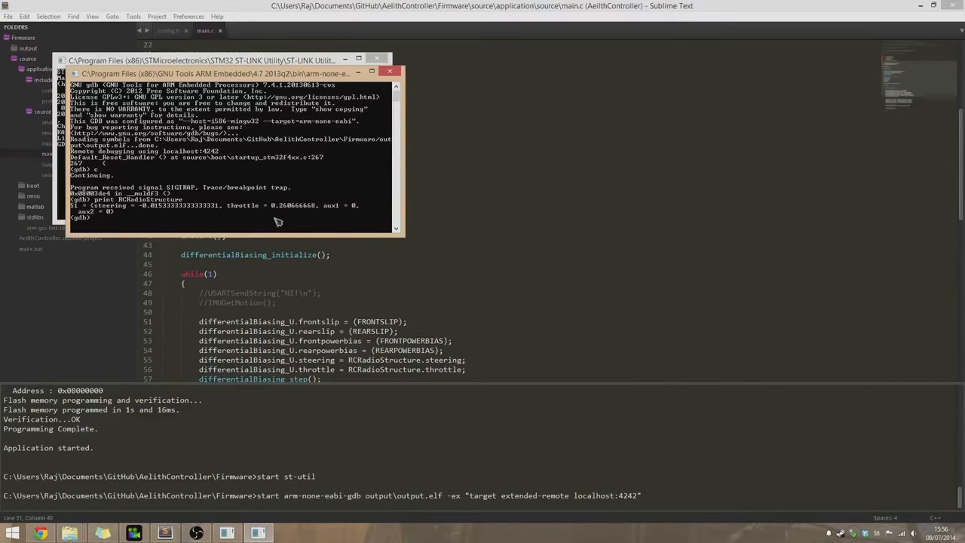
{"action": "mouse_move", "coordinate": [204, 224]}
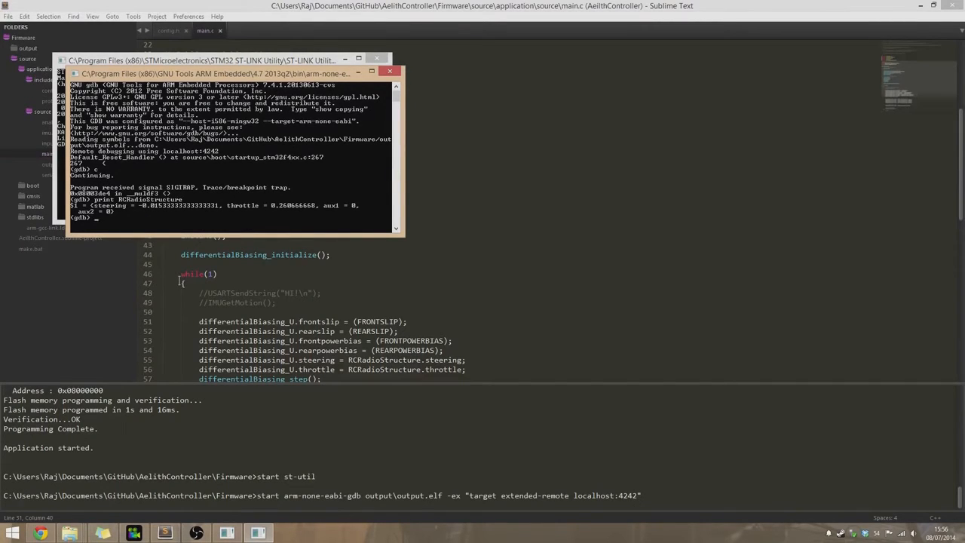
{"action": "type", "text": "print WheelRPMStructure"}
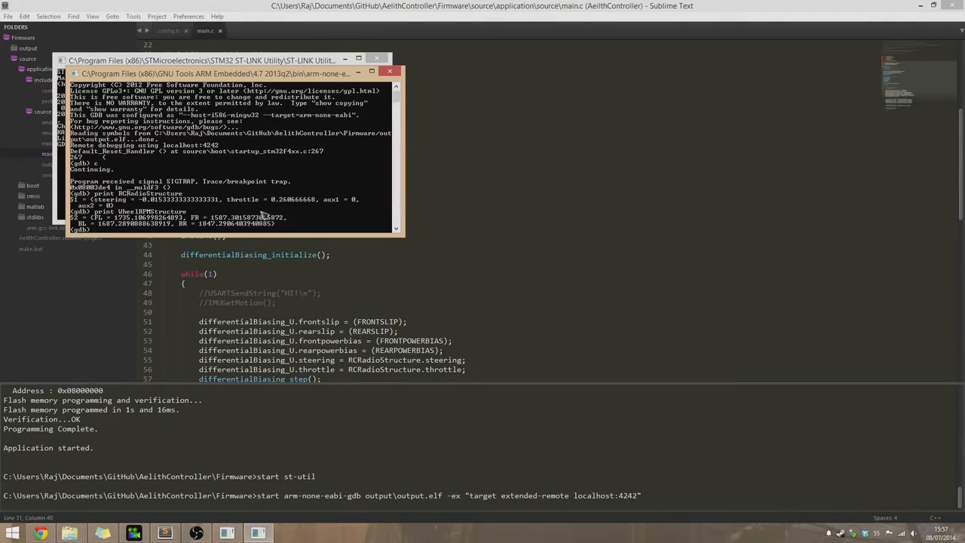
{"action": "type", "text": "pri"}
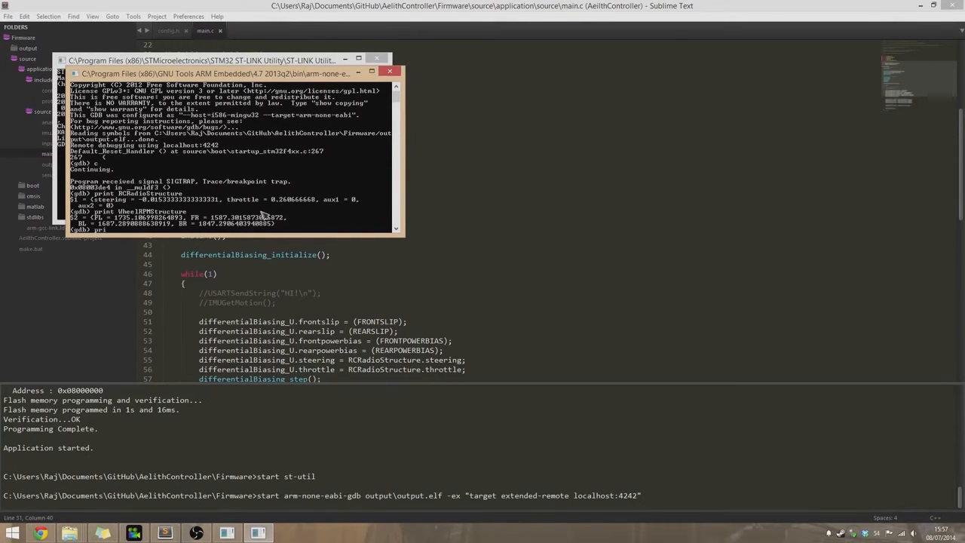
{"action": "type", "text": "print PPMOutput"}
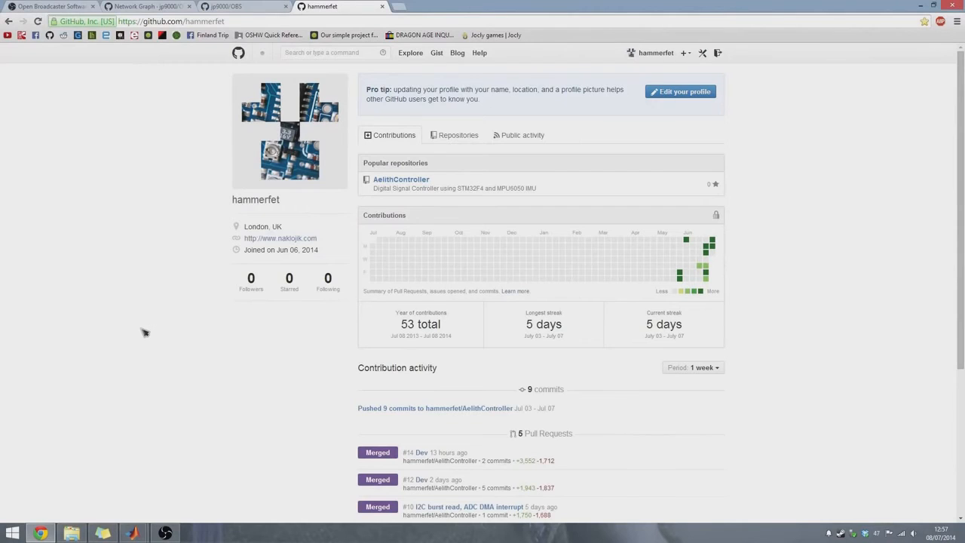
{"action": "mouse_move", "coordinate": [365, 352]}
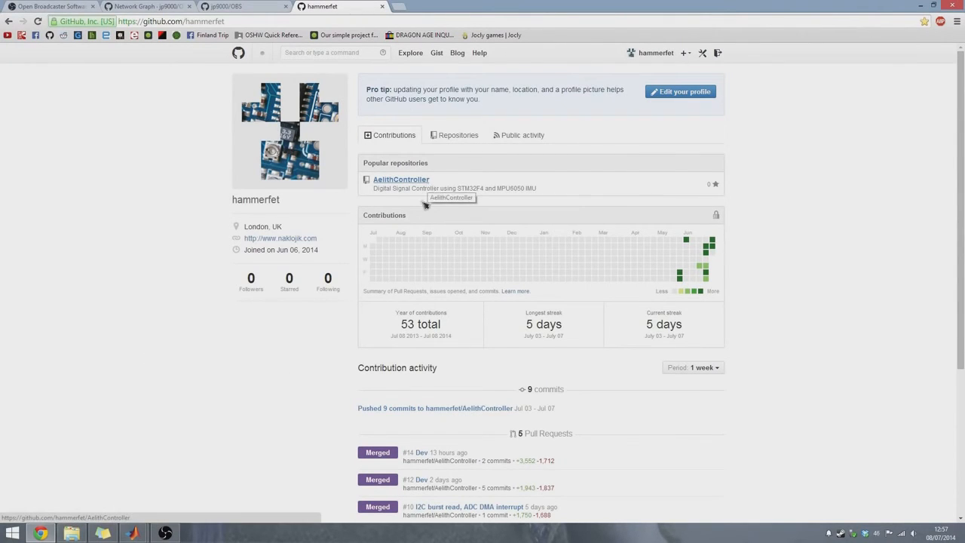
Open the AelithController repository, browse its PCB & CAD folder, then return to the root.
{"action": "left_click", "coordinate": [400, 179]}
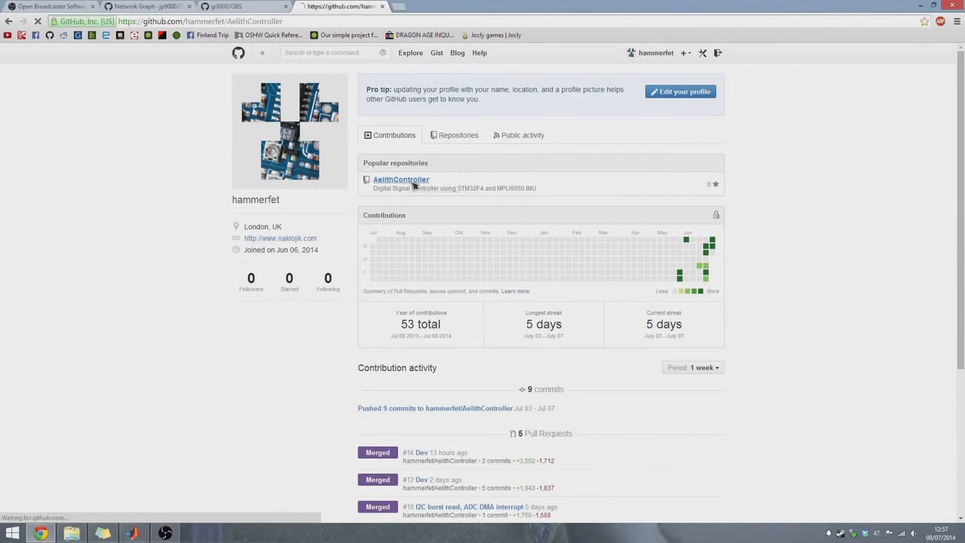
{"action": "left_click", "coordinate": [400, 180]}
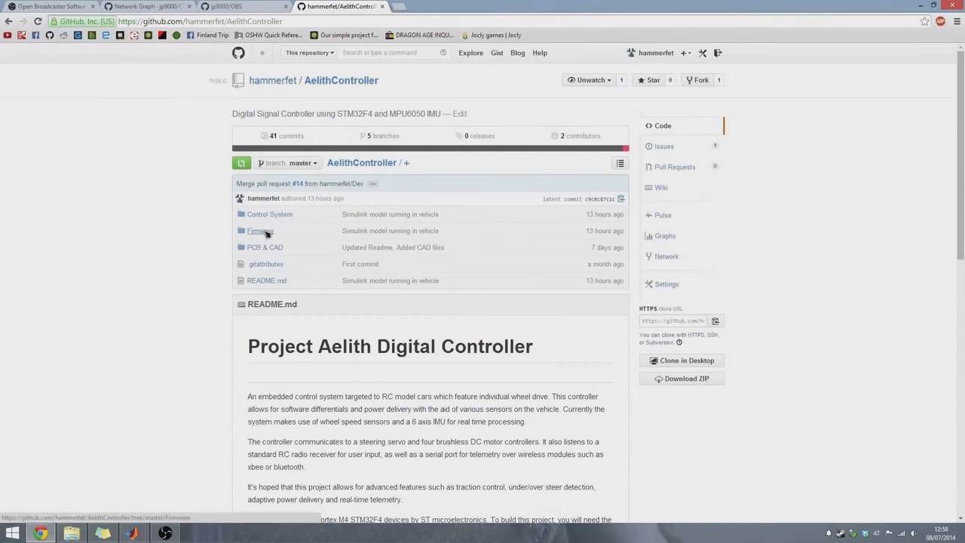
{"action": "left_click", "coordinate": [260, 231]}
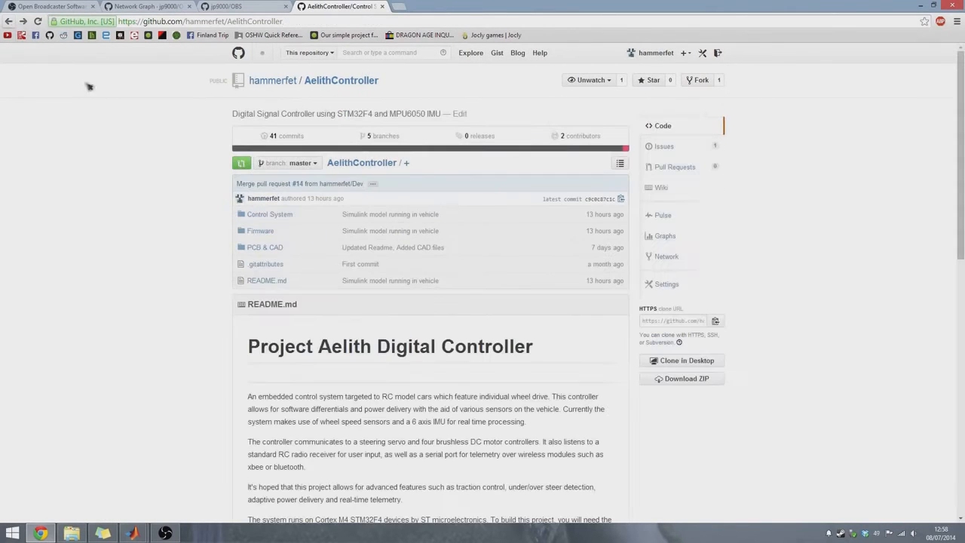
{"action": "left_click", "coordinate": [264, 248]}
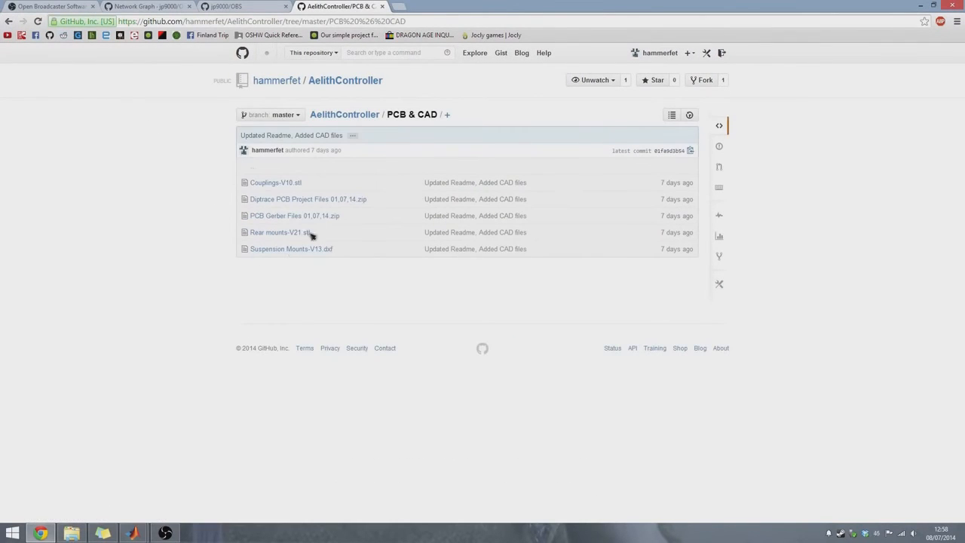
{"action": "left_click", "coordinate": [275, 182]}
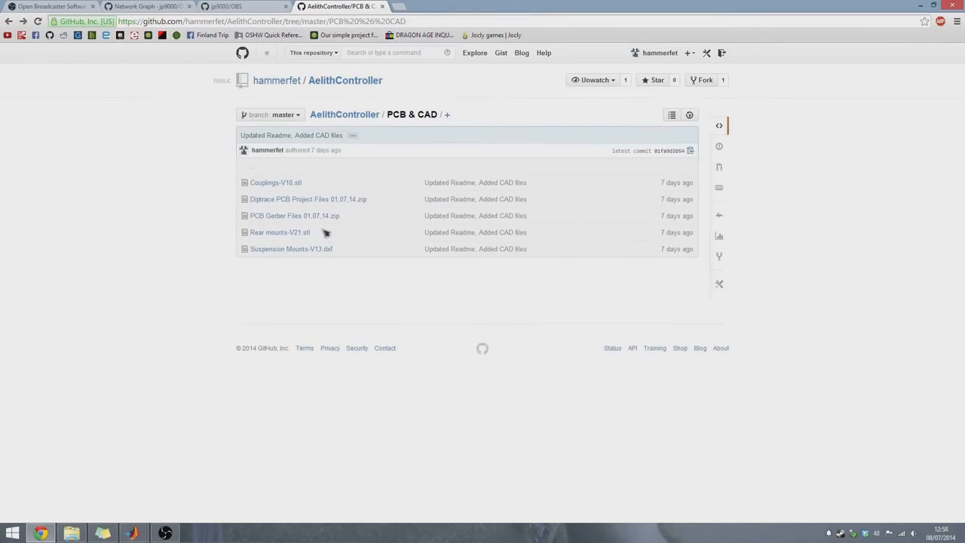
{"action": "mouse_move", "coordinate": [347, 258]}
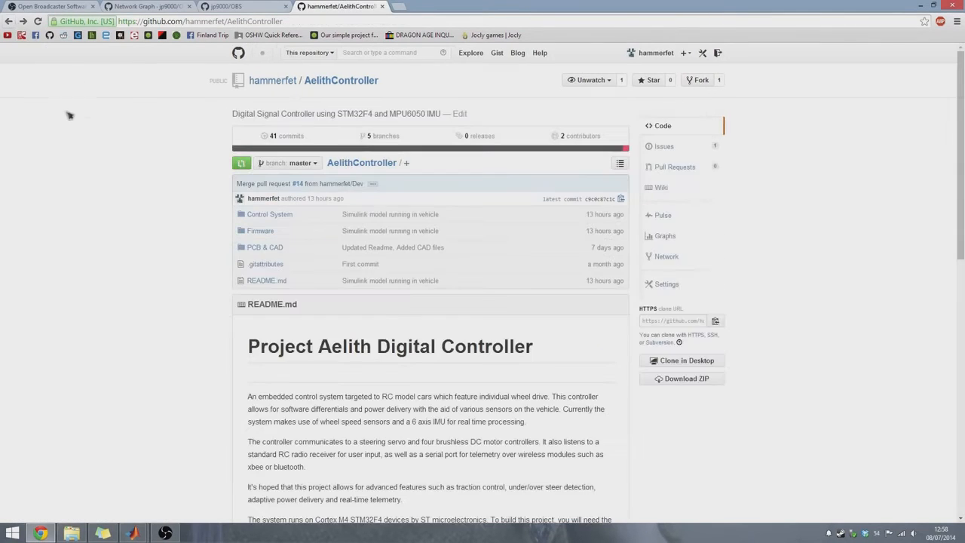
Scroll the README down to PCB Info and follow the oshpark.com shared project link.
{"action": "scroll", "scroll_direction": "down", "scroll_amount": 3}
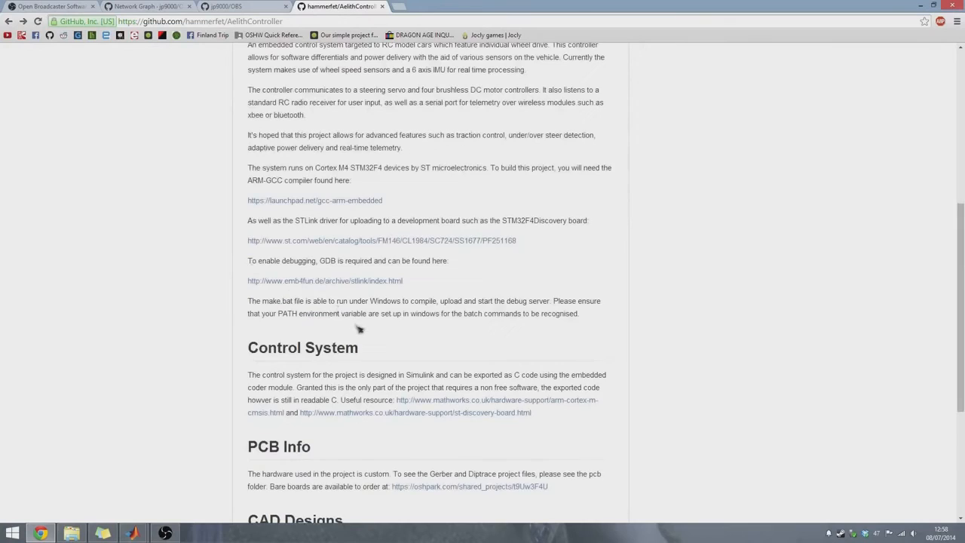
{"action": "scroll", "scroll_direction": "down", "scroll_amount": 3}
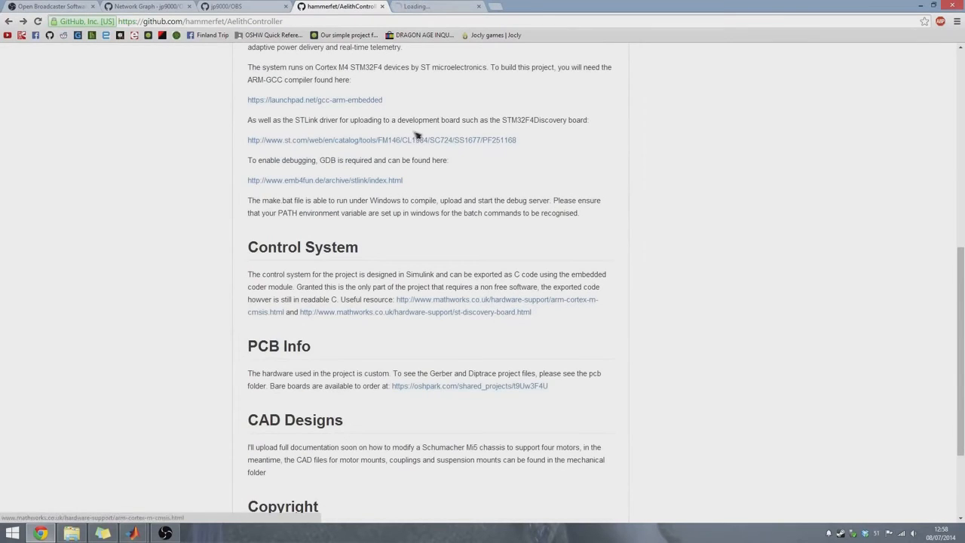
{"action": "left_click", "coordinate": [468, 385]}
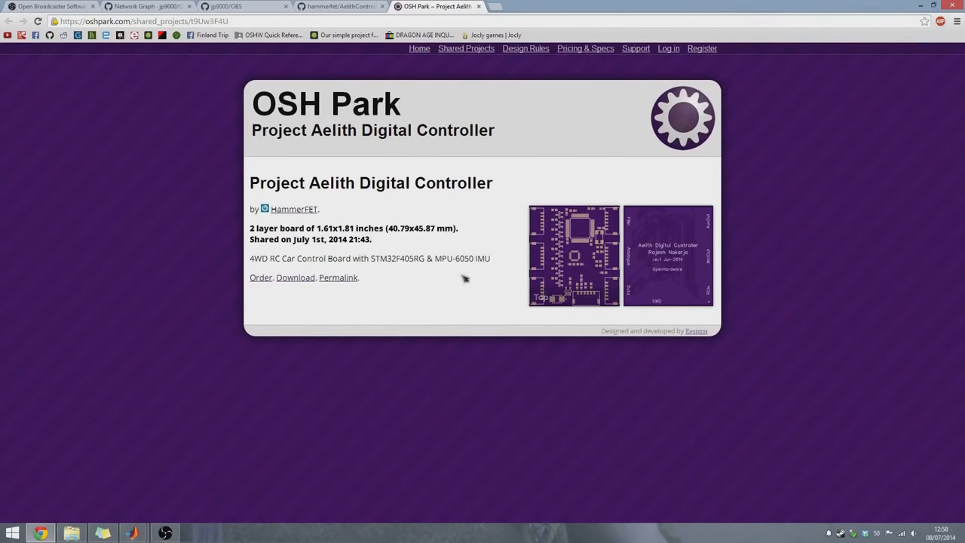
{"action": "mouse_move", "coordinate": [633, 272]}
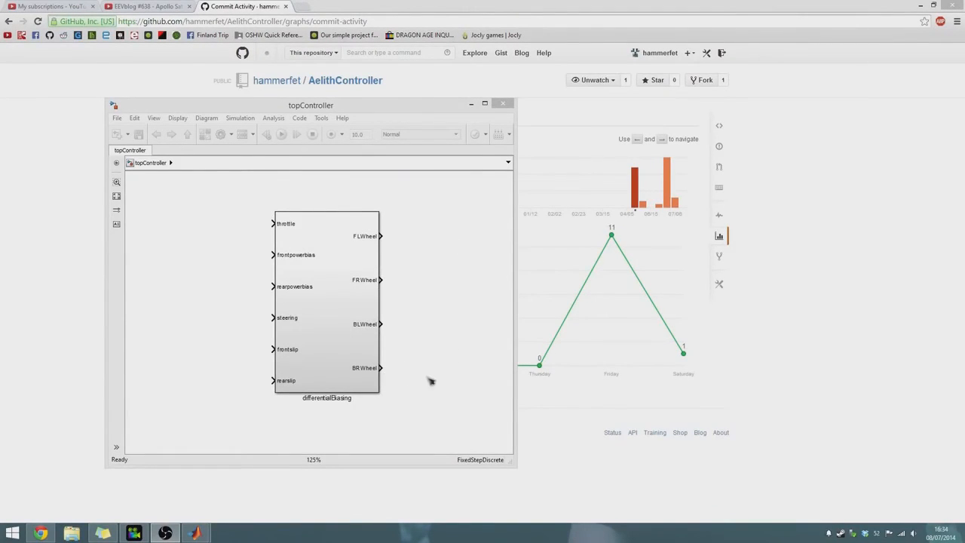
{"action": "mouse_move", "coordinate": [425, 275]}
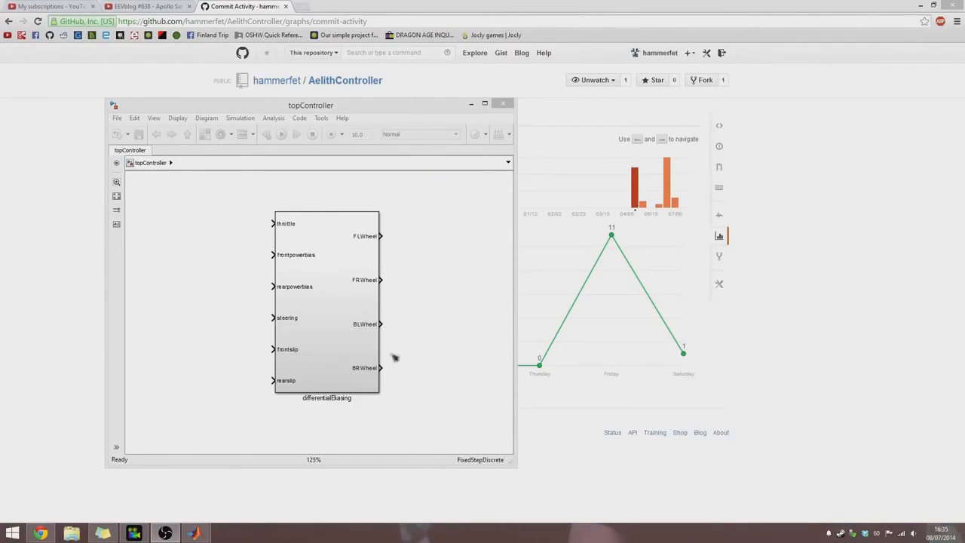
{"action": "mouse_move", "coordinate": [402, 375]}
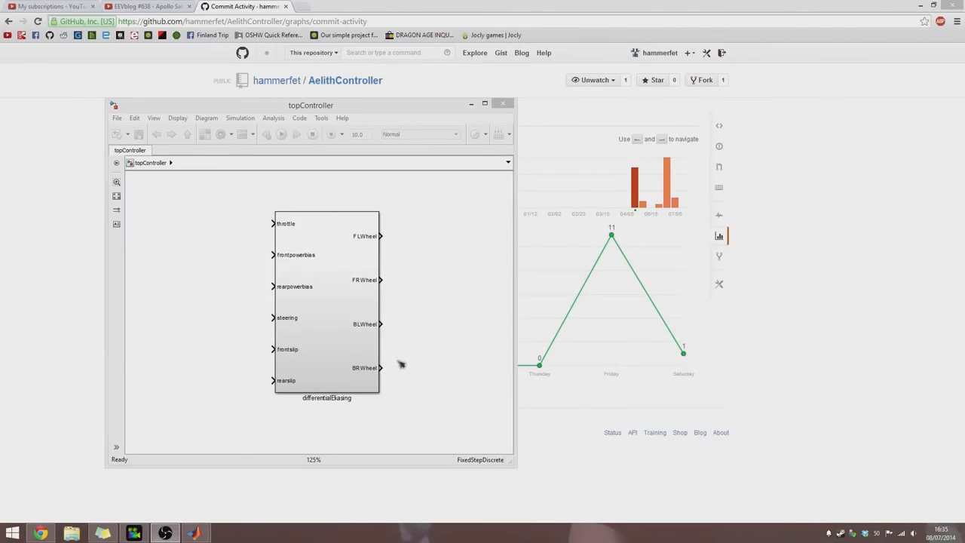
{"action": "mouse_move", "coordinate": [200, 349]}
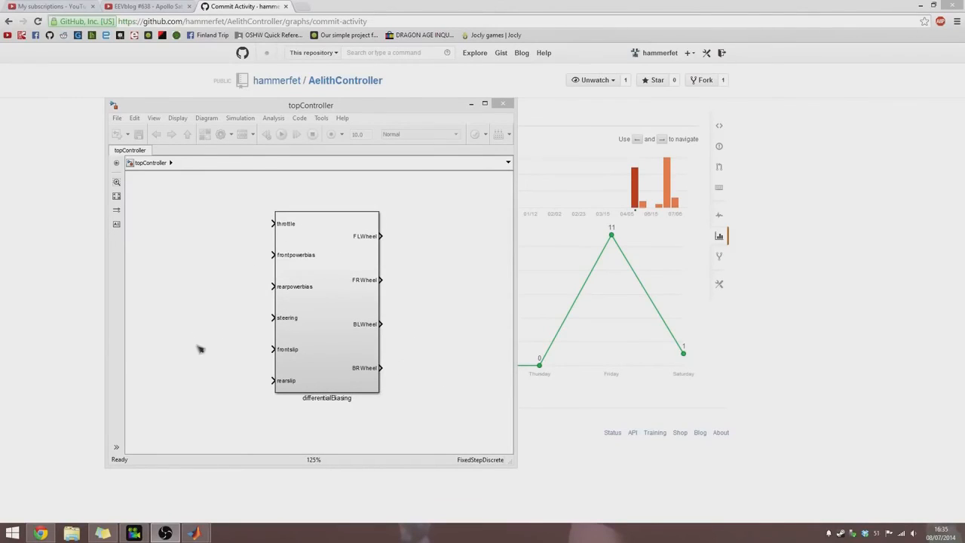
{"action": "mouse_move", "coordinate": [226, 349]}
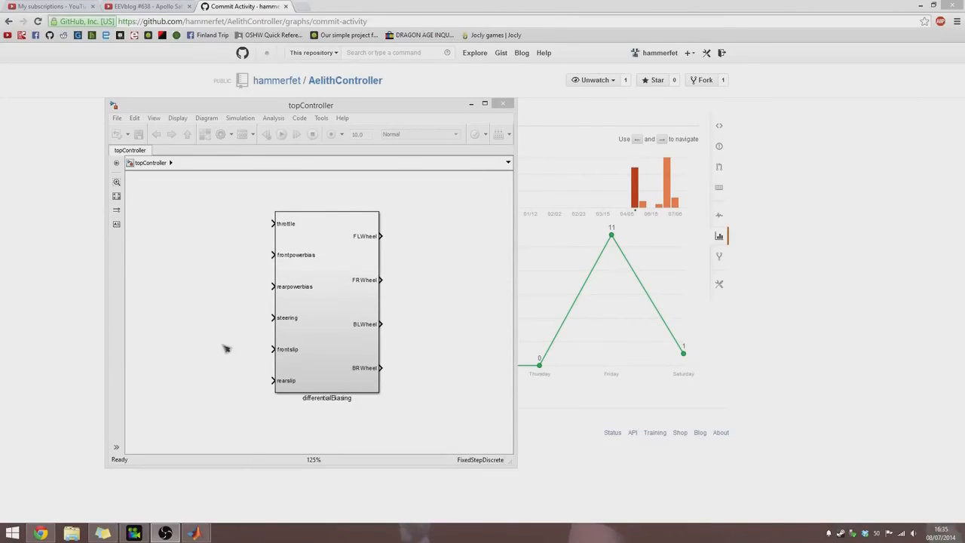
{"action": "mouse_move", "coordinate": [262, 316]}
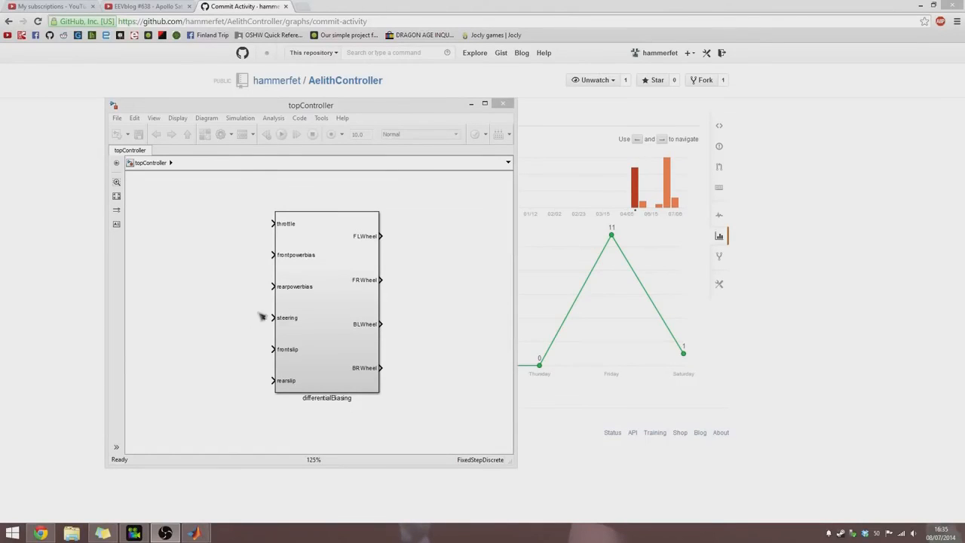
{"action": "mouse_move", "coordinate": [249, 292]}
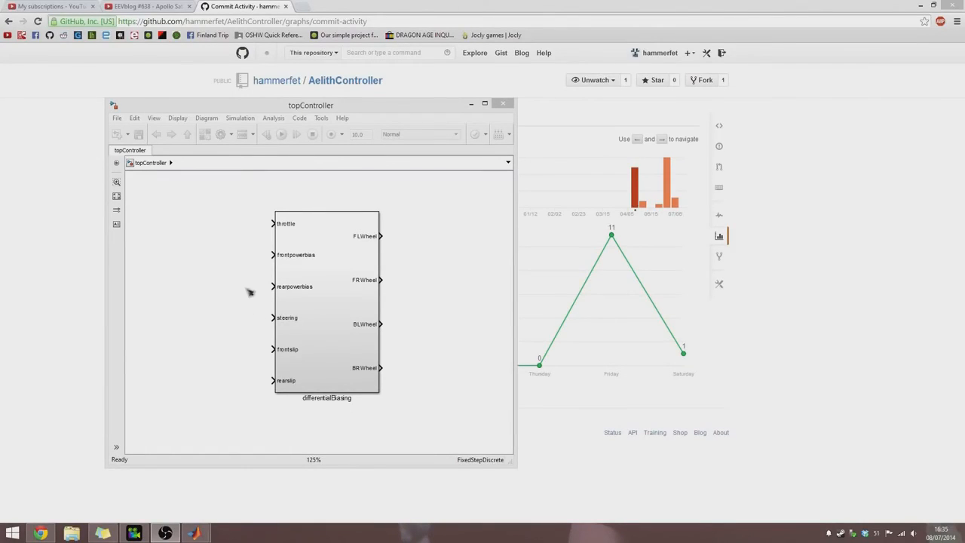
{"action": "mouse_move", "coordinate": [231, 429]}
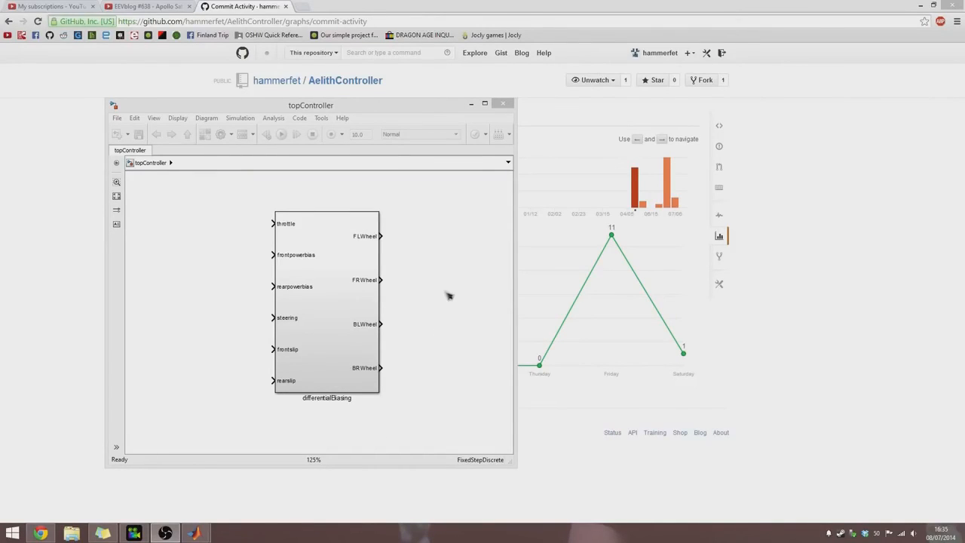
{"action": "mouse_move", "coordinate": [467, 212]}
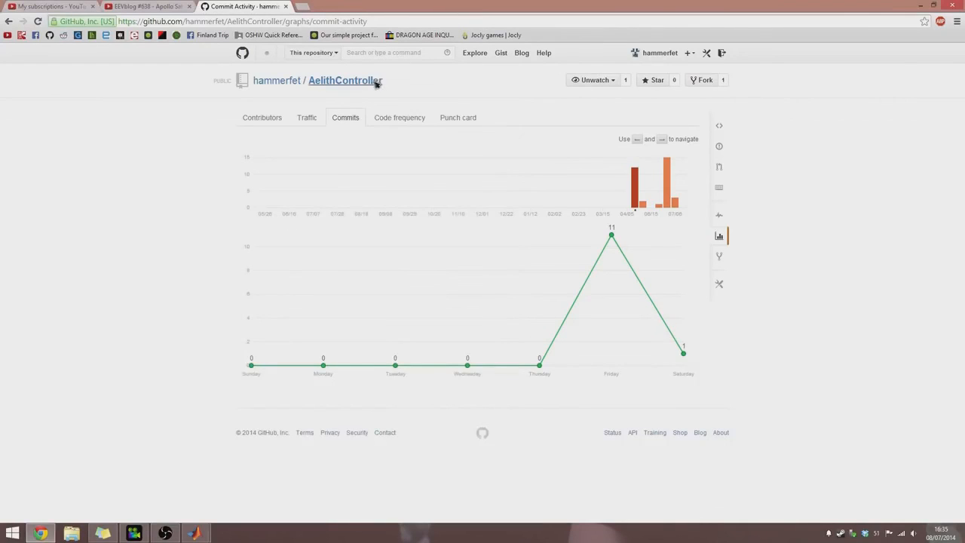
Return to the AelithController front page via the header link and scroll through the README.
{"action": "left_click", "coordinate": [343, 80]}
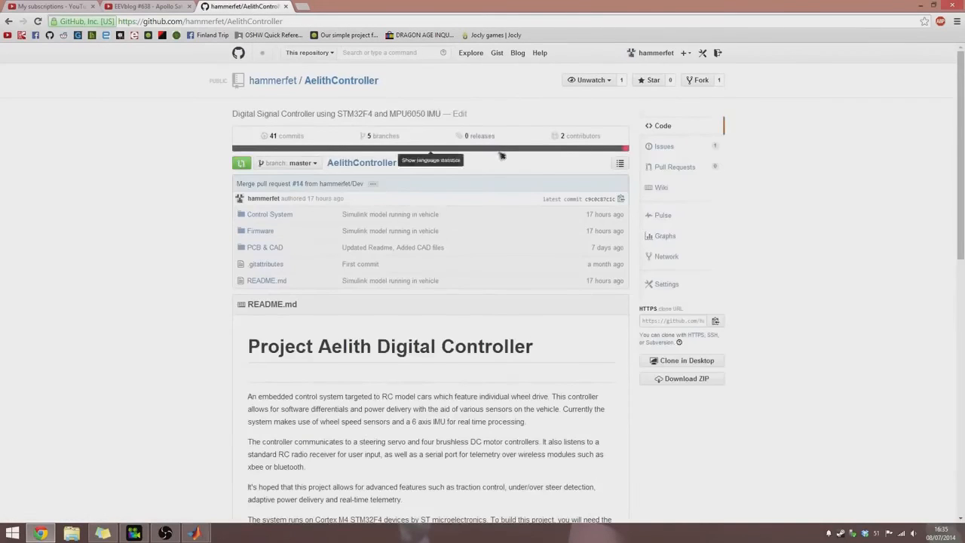
{"action": "scroll", "scroll_direction": "down", "scroll_amount": 3}
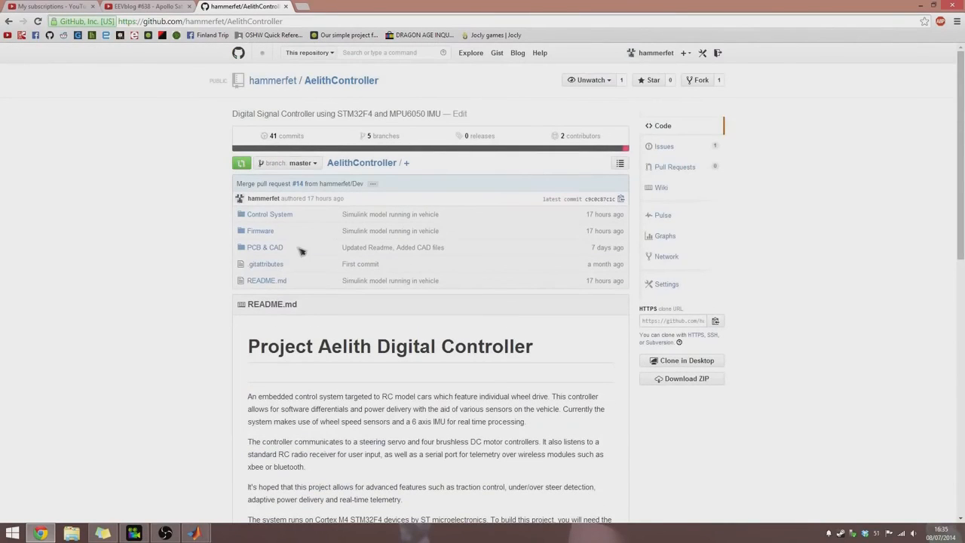
{"action": "scroll", "scroll_direction": "down", "scroll_amount": 3}
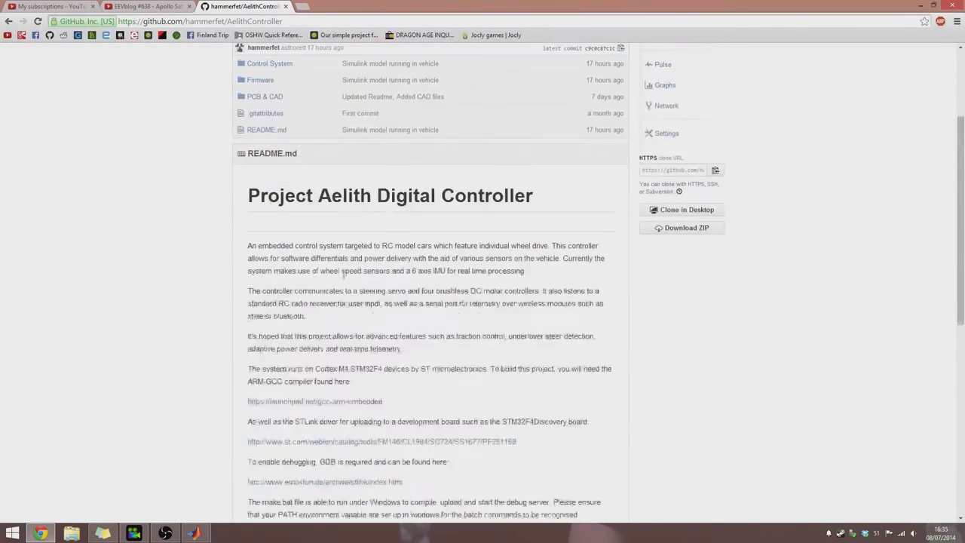